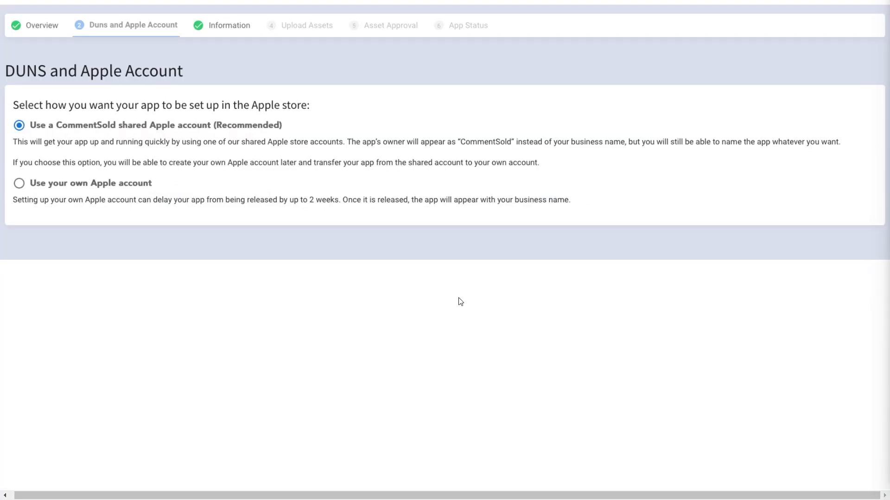
pyautogui.moveTo(495, 303)
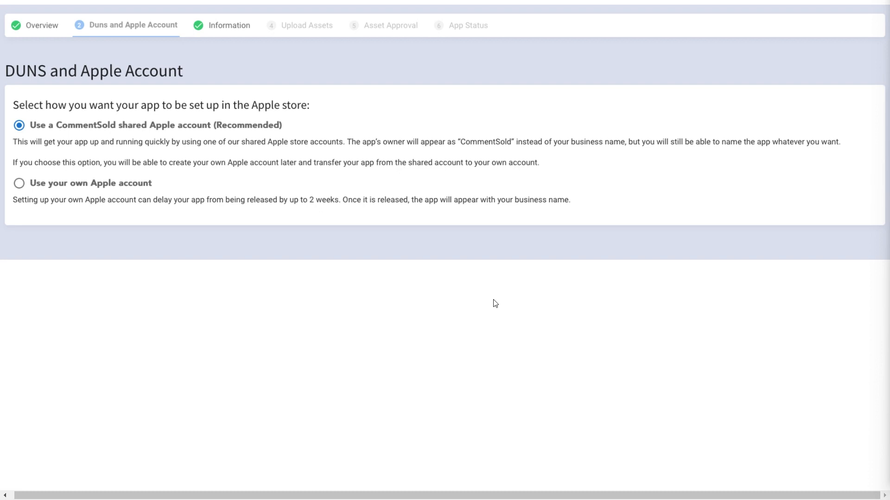
pyautogui.moveTo(469, 296)
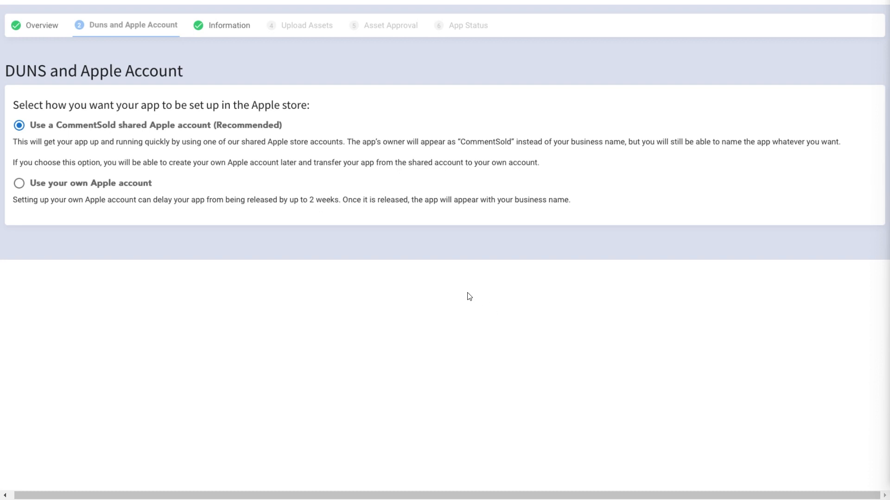
pyautogui.moveTo(465, 296)
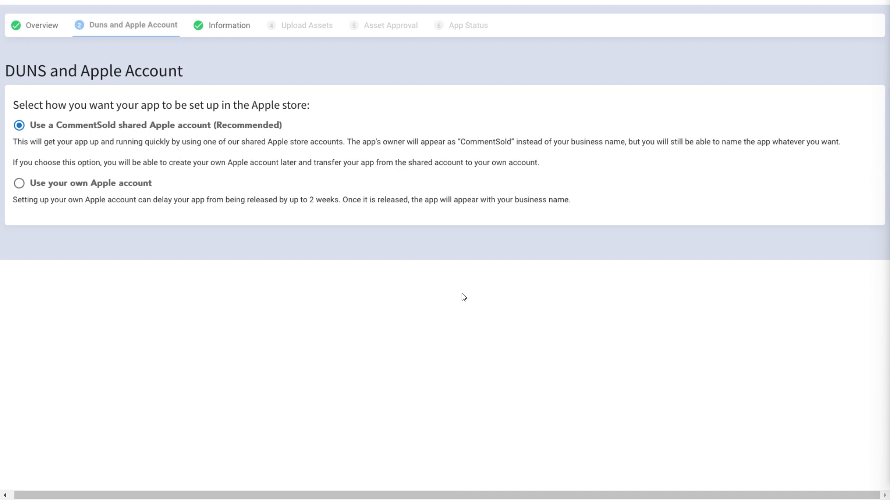
pyautogui.moveTo(159, 140)
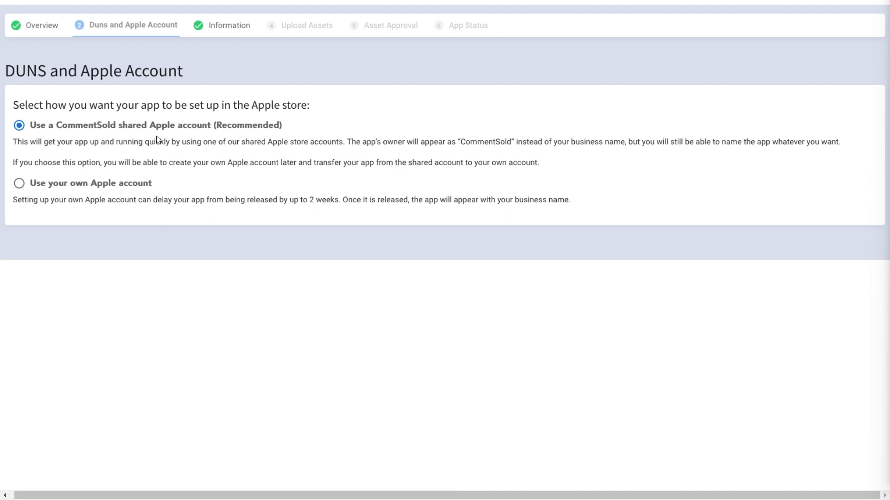
pyautogui.moveTo(119, 187)
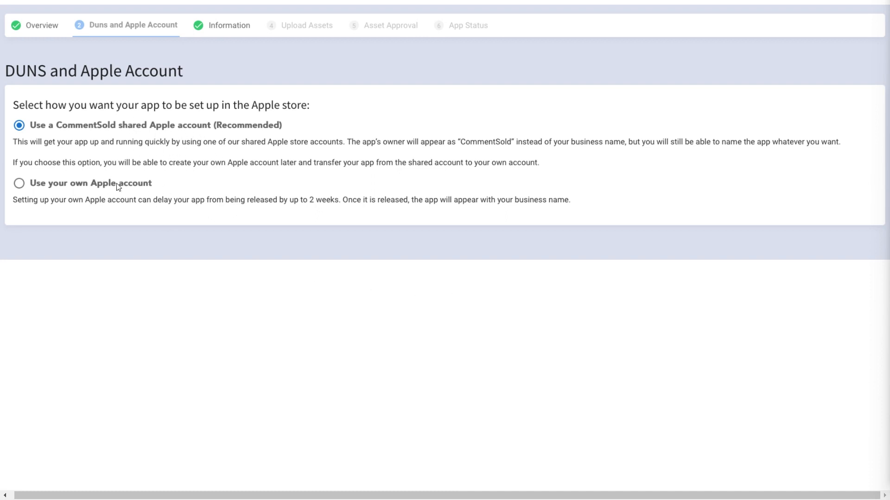
pyautogui.moveTo(130, 206)
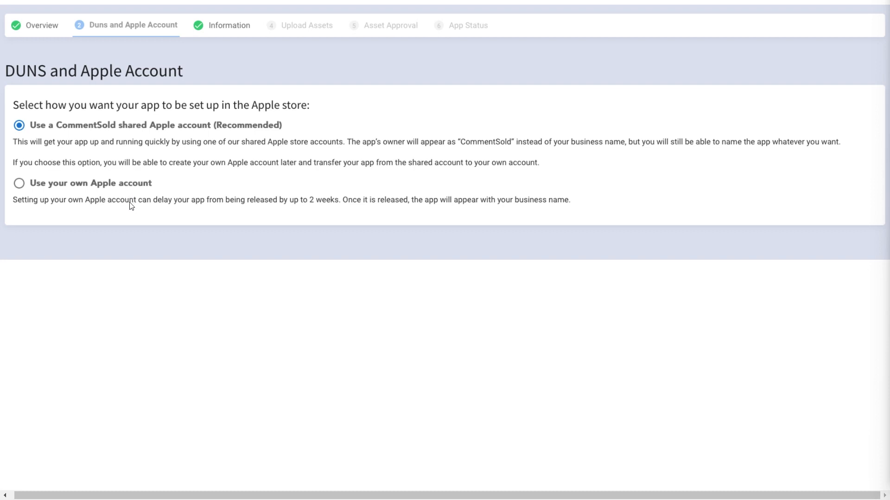
pyautogui.moveTo(305, 152)
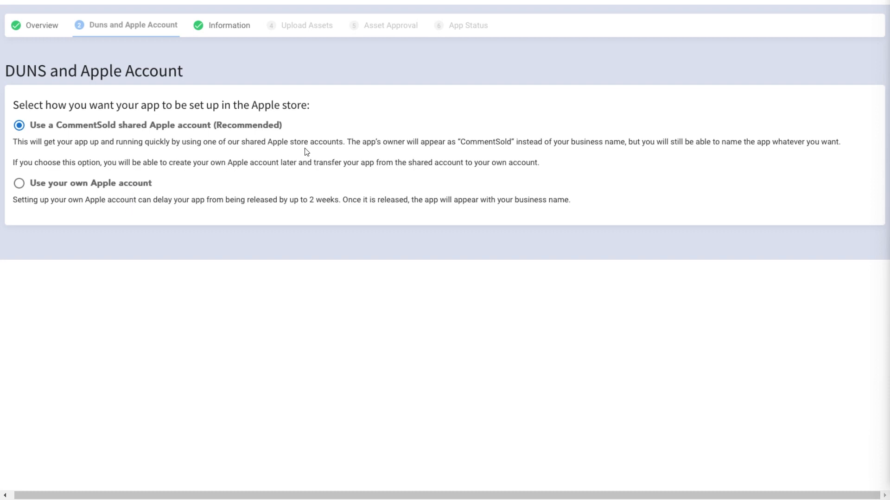
pyautogui.moveTo(319, 141)
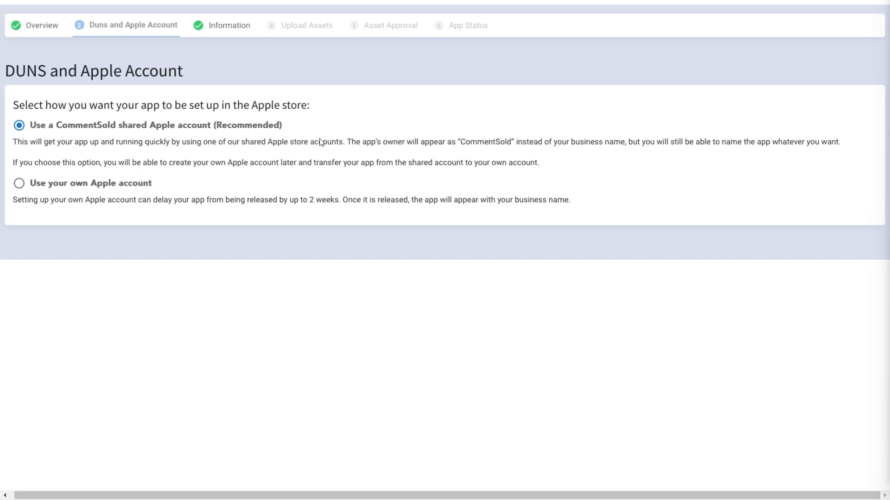
pyautogui.moveTo(334, 151)
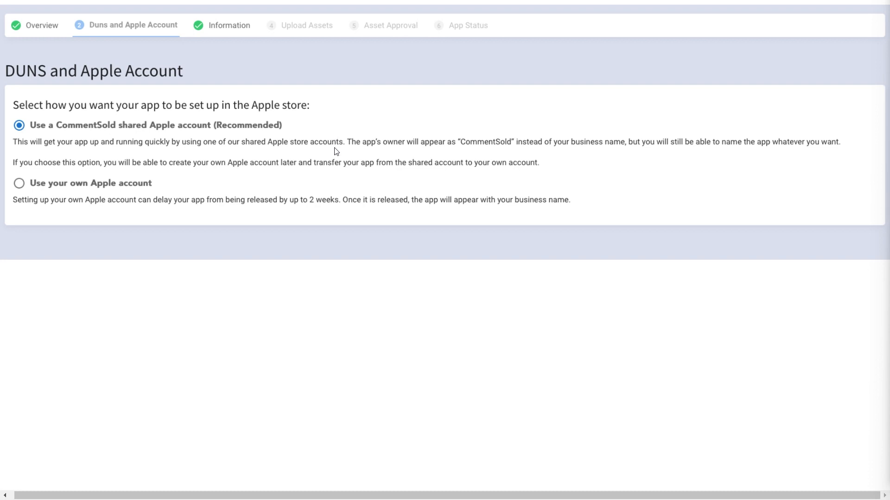
pyautogui.moveTo(349, 135)
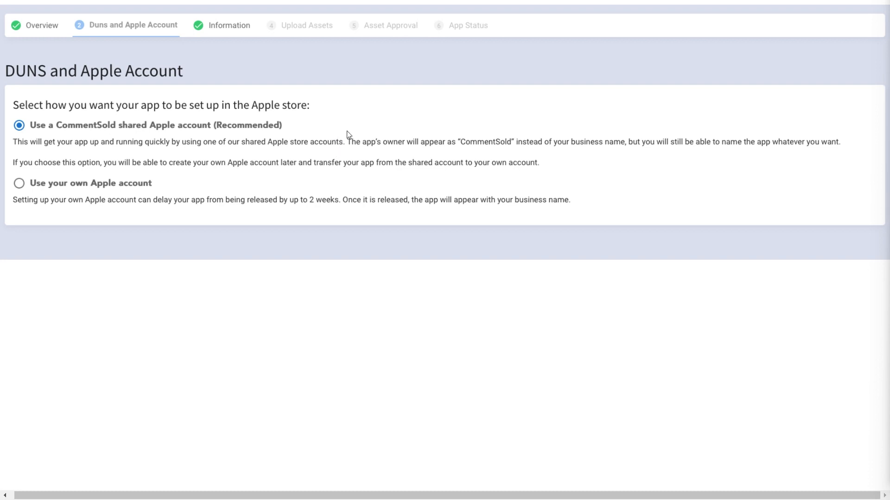
pyautogui.moveTo(77, 44)
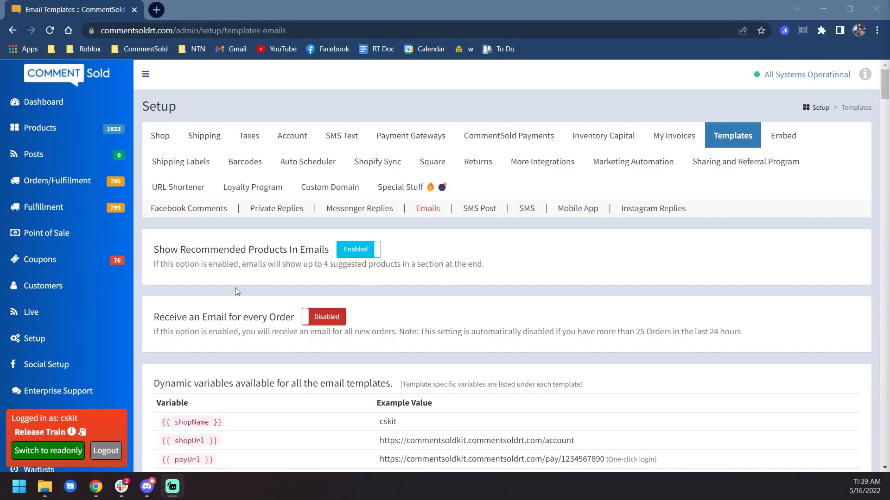
pyautogui.moveTo(732, 139)
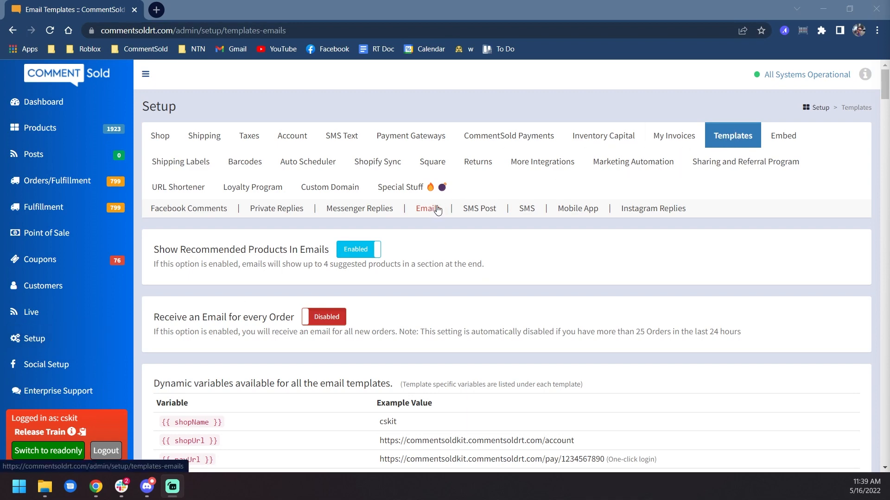
pyautogui.scroll(-3)
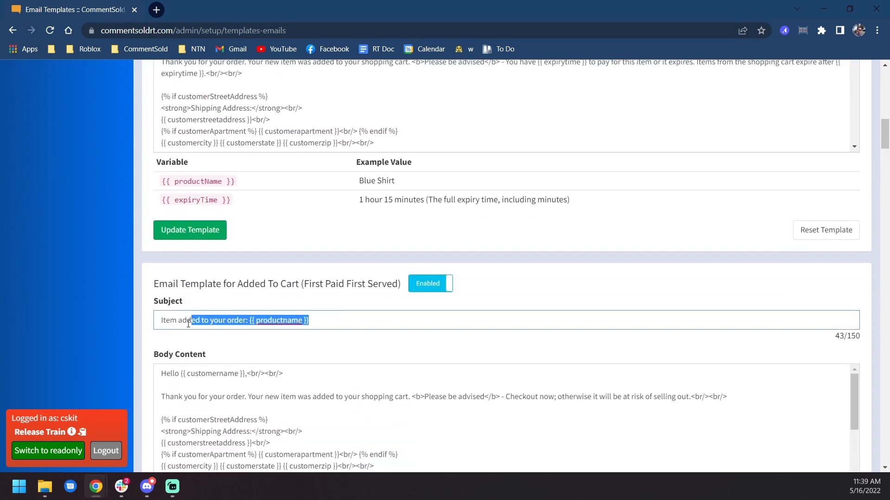
pyautogui.scroll(-3)
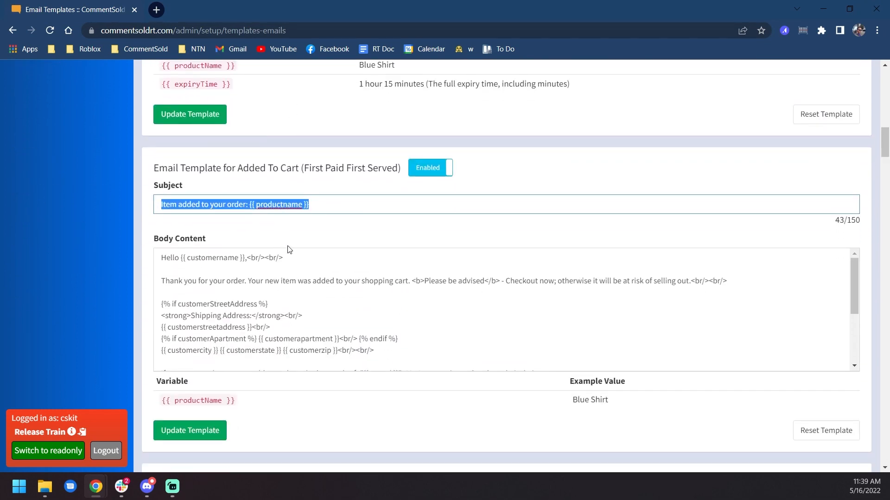